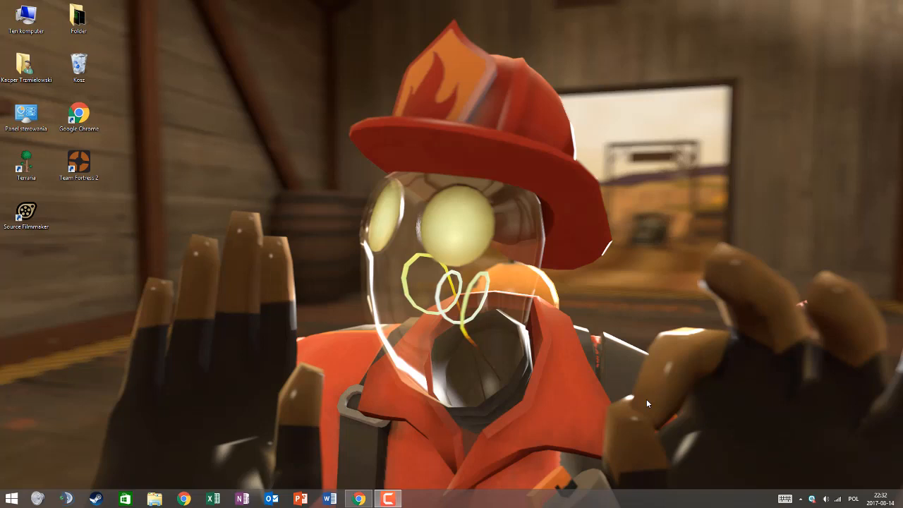
mouse_move(572, 422)
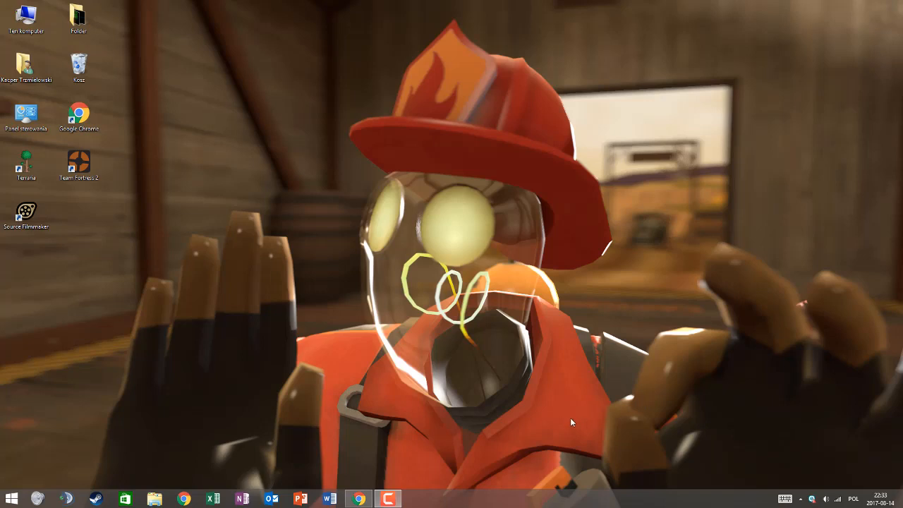
mouse_move(476, 451)
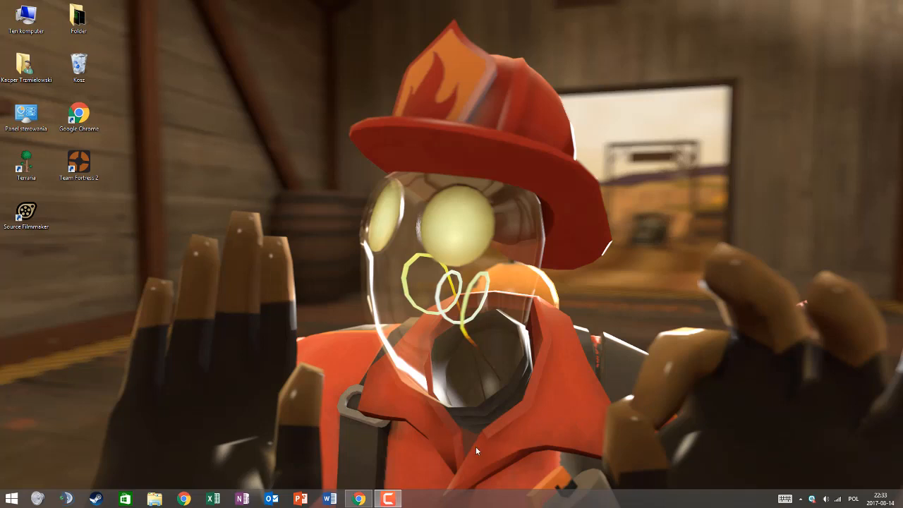
mouse_move(473, 447)
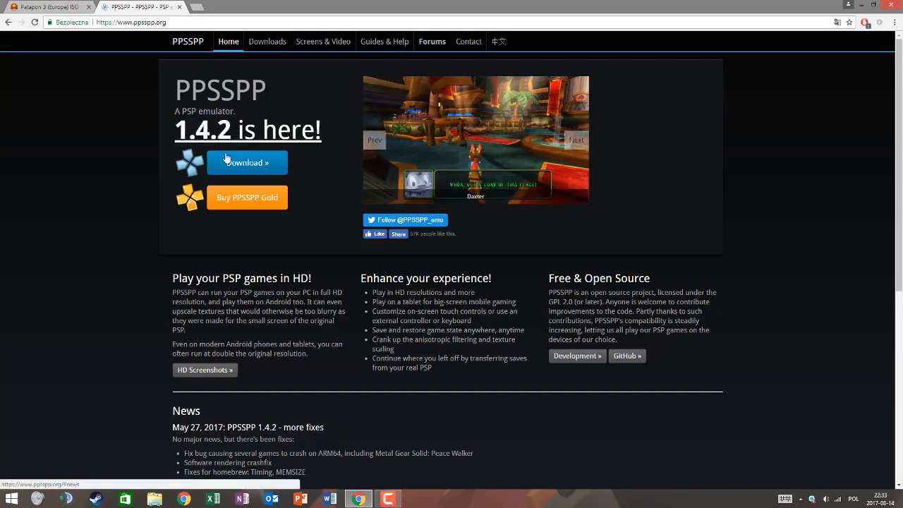
- Download the PPSSPP 1.4.2 Windows zip from ppsspp.org, then return to the Patapon 3 tab
click(268, 41)
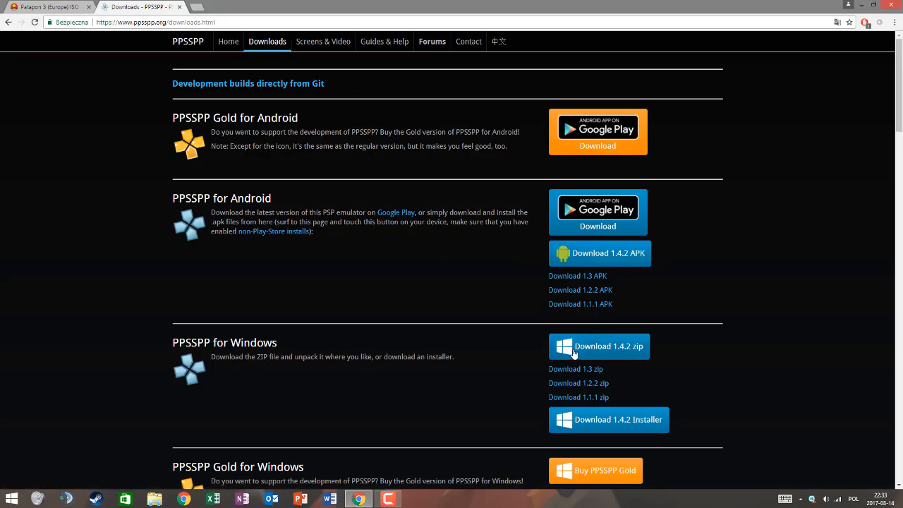
click(599, 346)
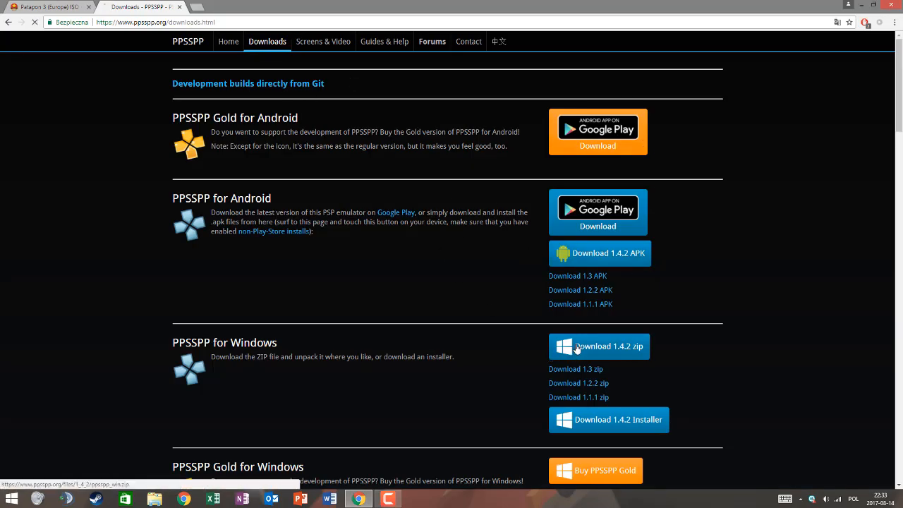
click(599, 346)
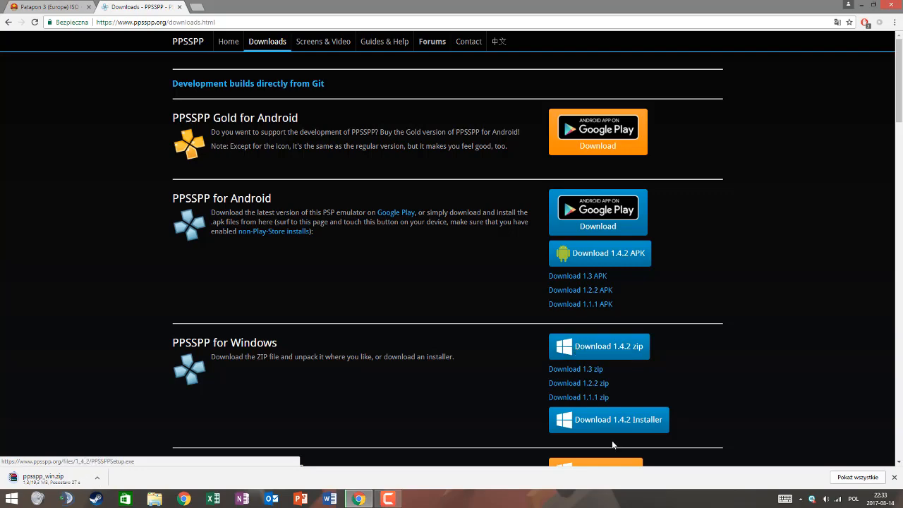
scroll(down, 3)
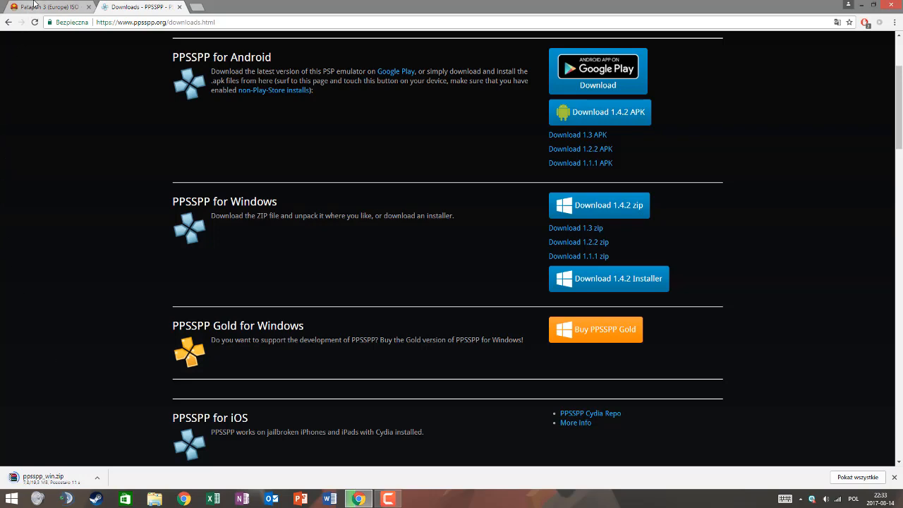
click(45, 6)
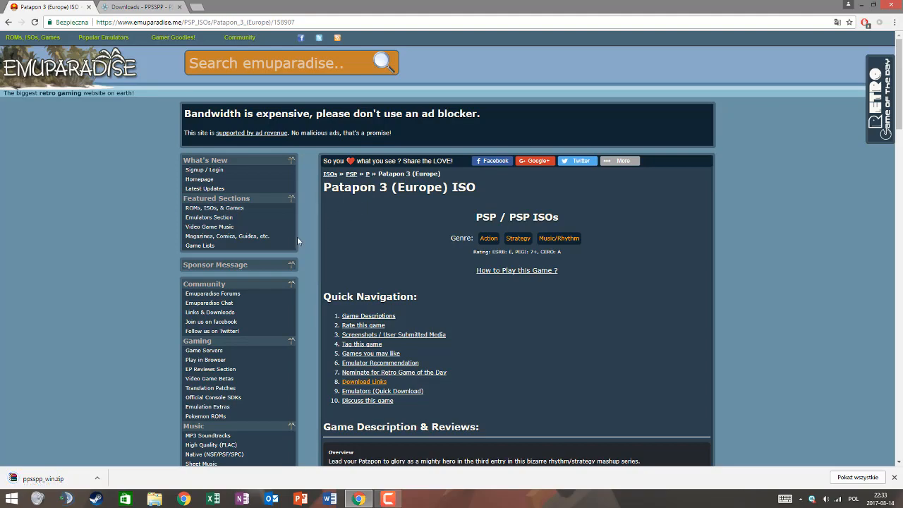
- Open the 'Download Patapon 3 (Europe)' page from the game's download links
scroll(down, 3)
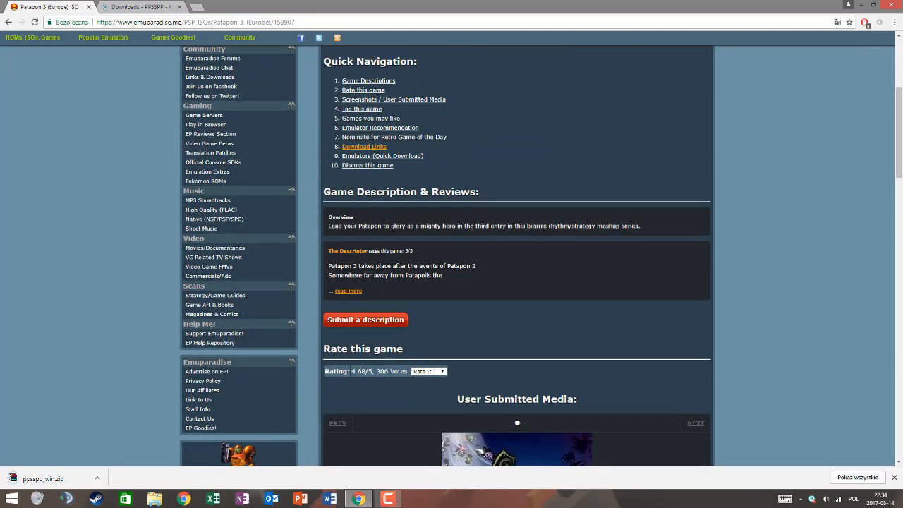
scroll(up, 3)
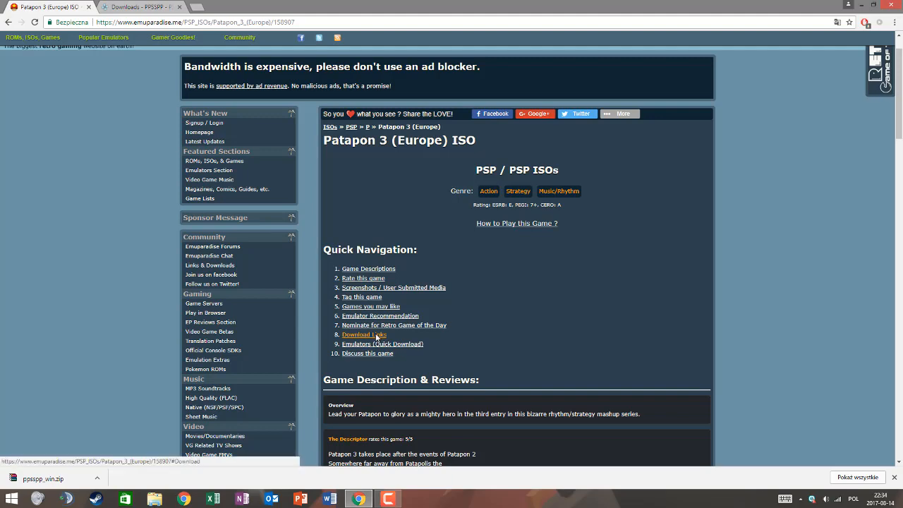
click(364, 334)
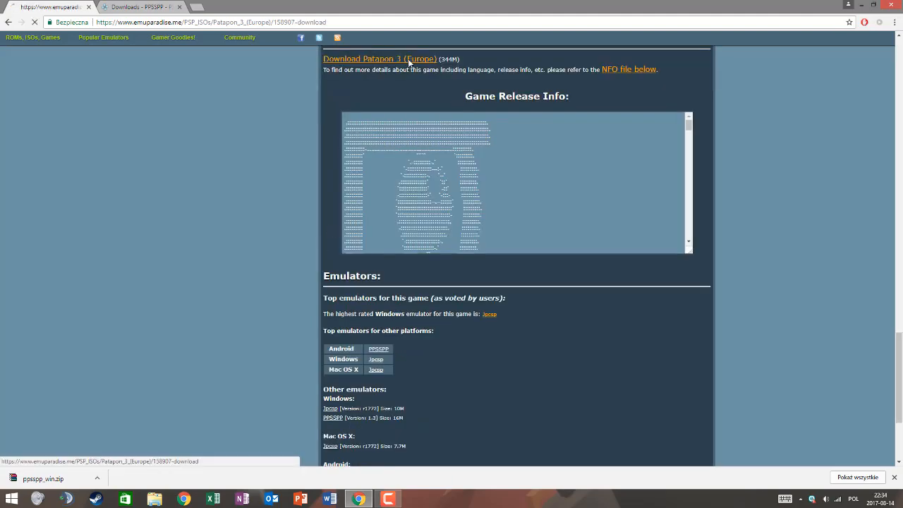
click(380, 59)
text(I like humans)
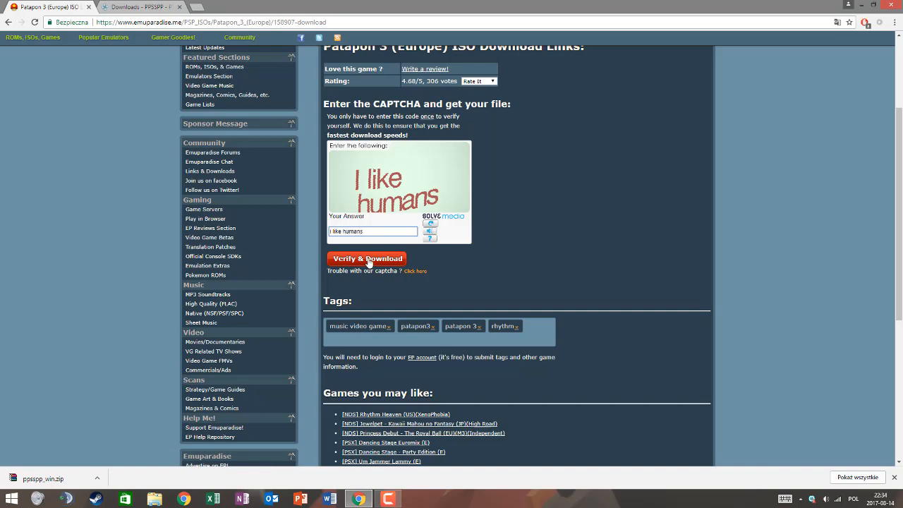
- Submit the captcha with Verify & Download and start the direct Patapon 3 download
click(367, 258)
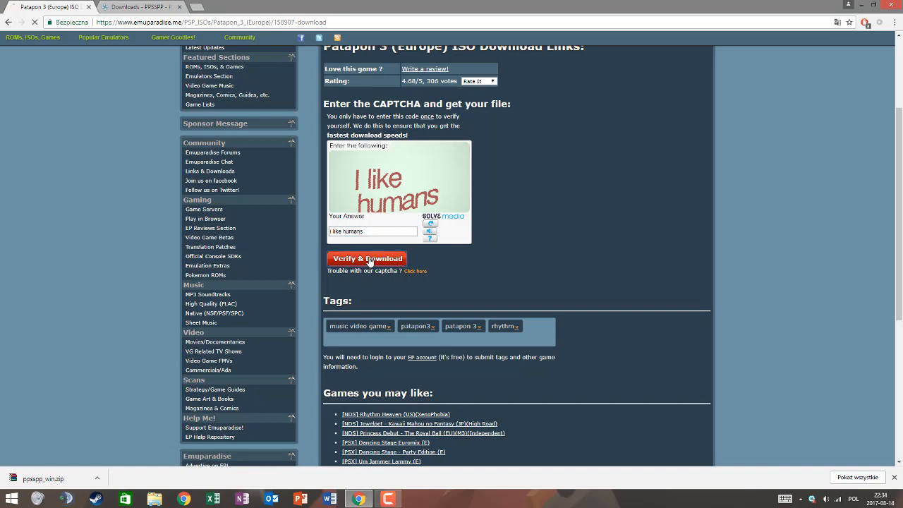
click(367, 258)
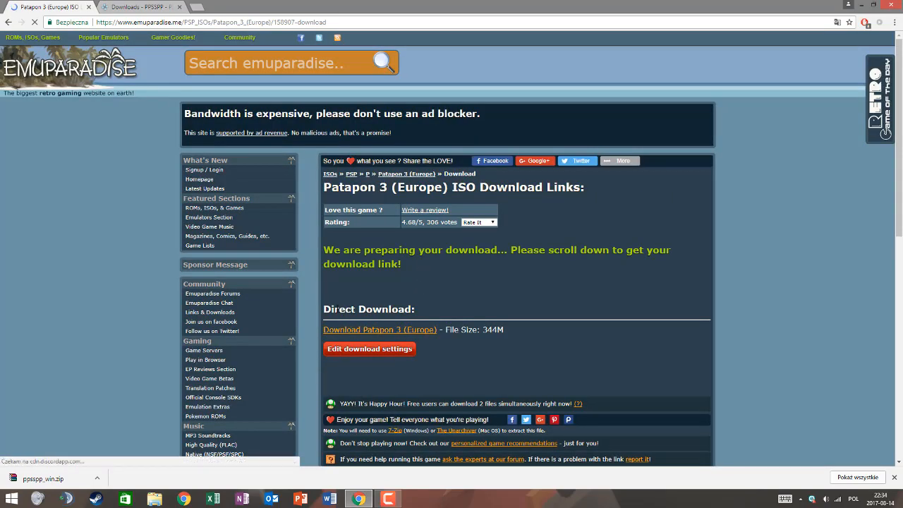
click(380, 329)
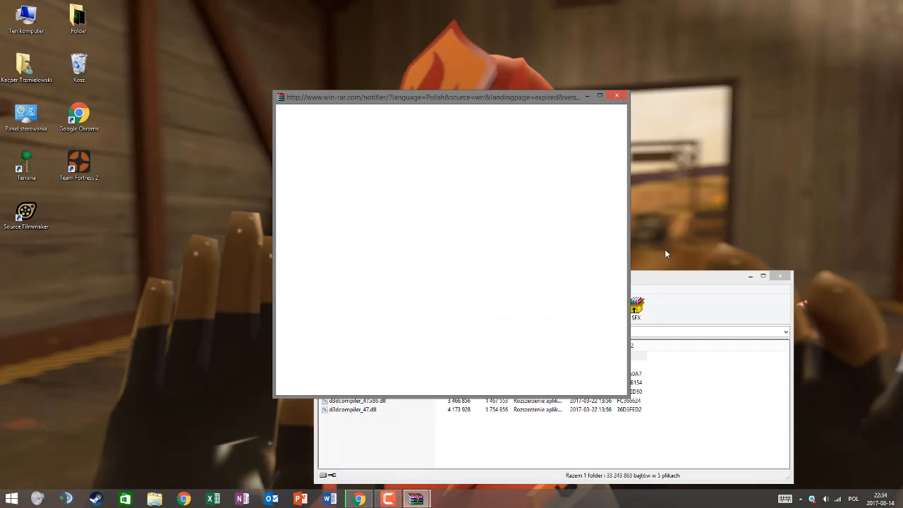
- Extract ppsspp_win.zip into the desktop psp folder and check its contents
click(617, 95)
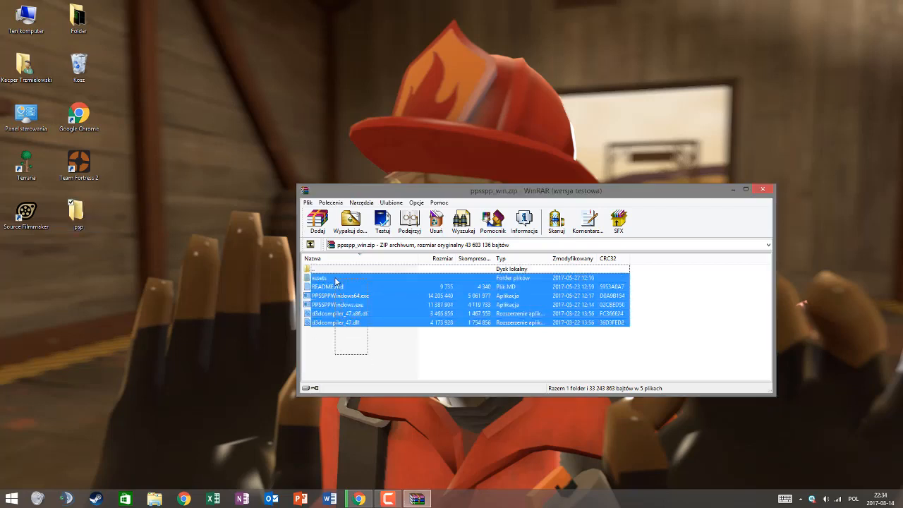
click(349, 225)
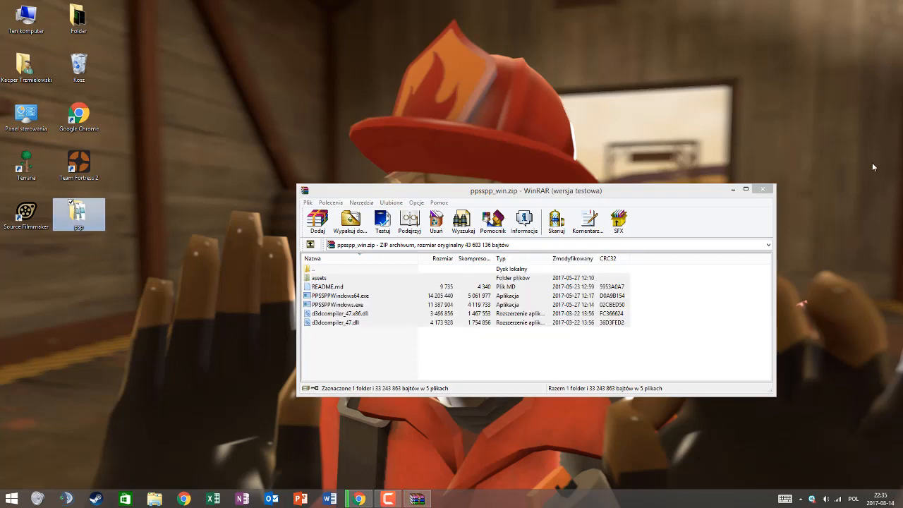
click(763, 189)
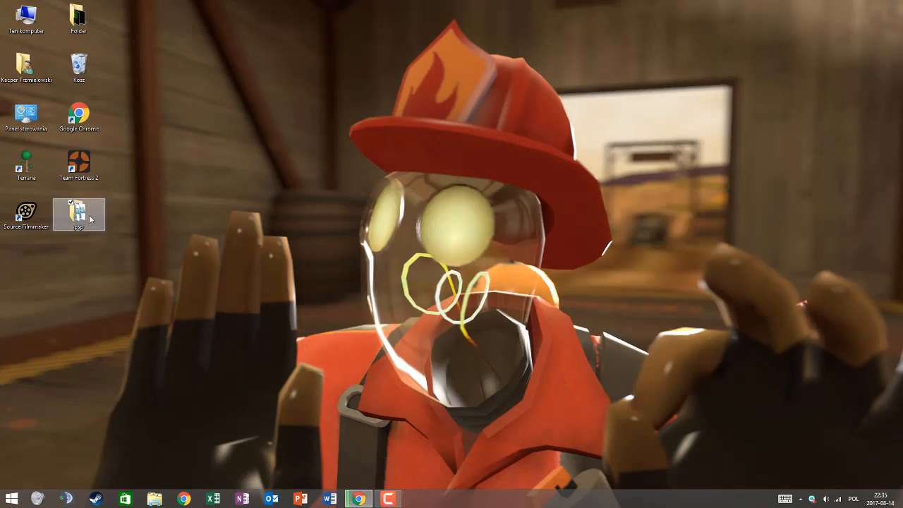
click(79, 213)
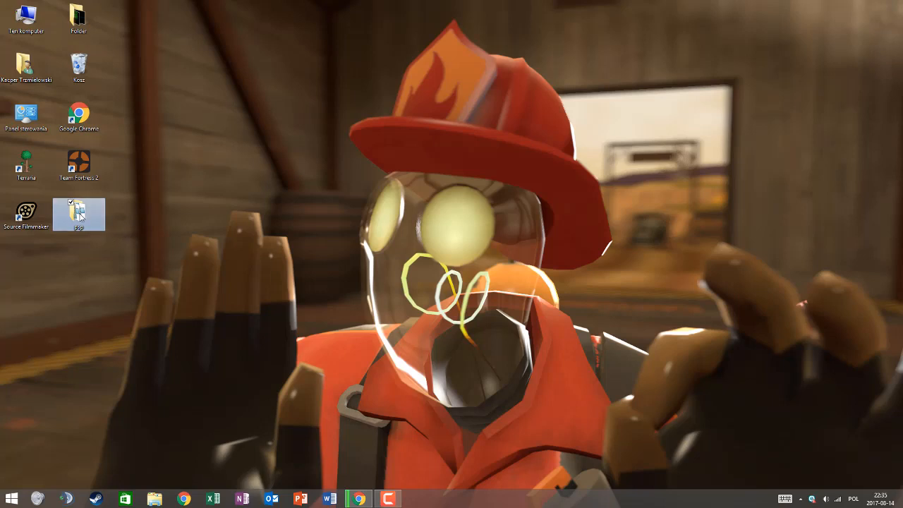
double_click(79, 214)
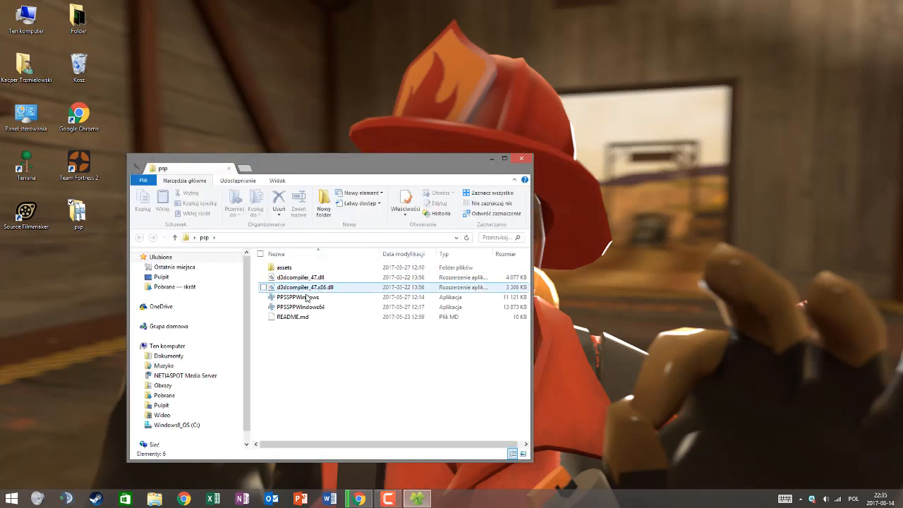
click(310, 332)
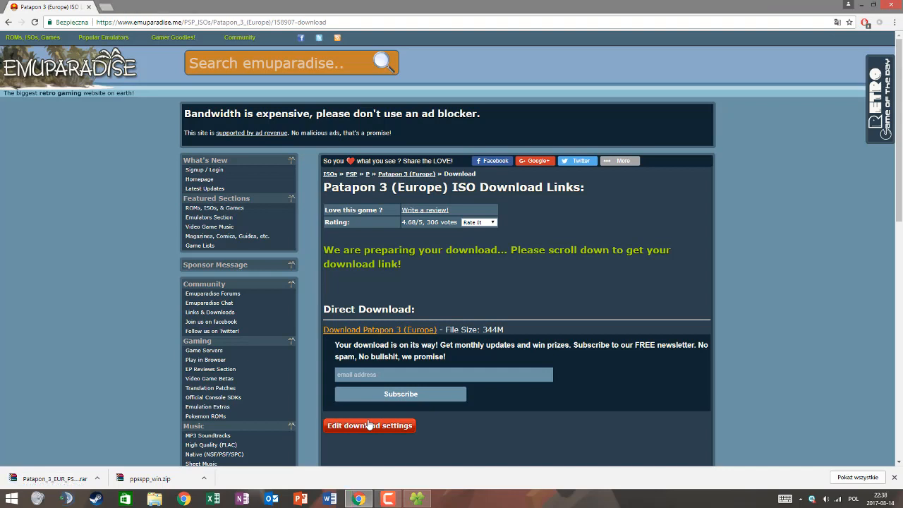
mouse_move(94, 452)
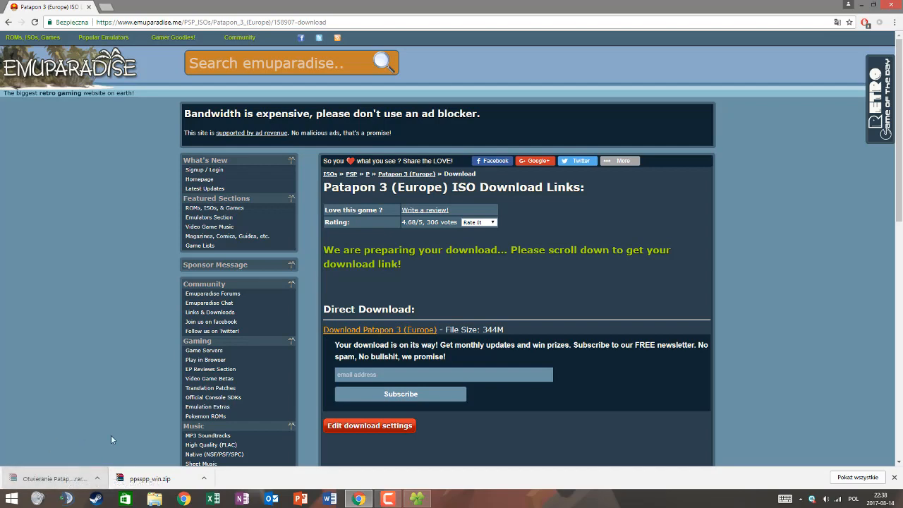
- Open the downloaded Patapon_3_EUR rar from Chrome's download bar in WinRAR
click(386, 499)
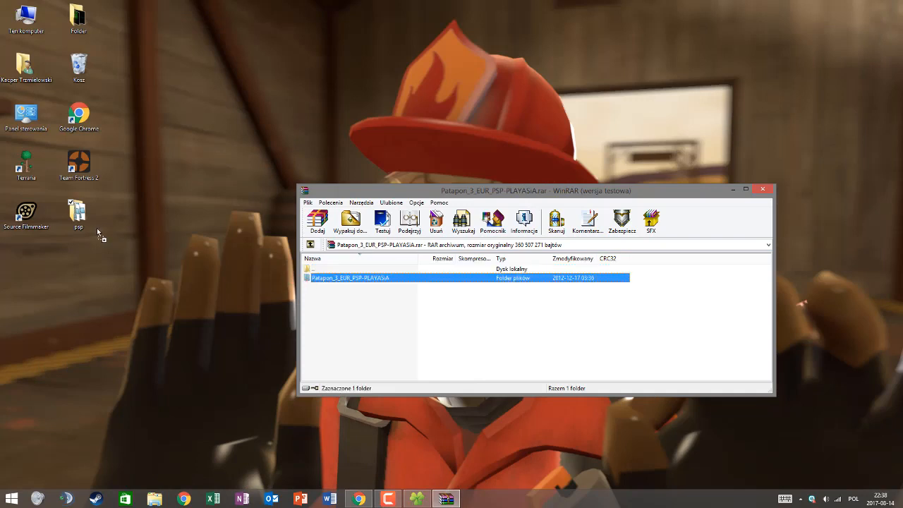
- Extract the Patapon_3_EUR_PSP-PLAYASiA folder into psp and create a rom folder there
click(78, 211)
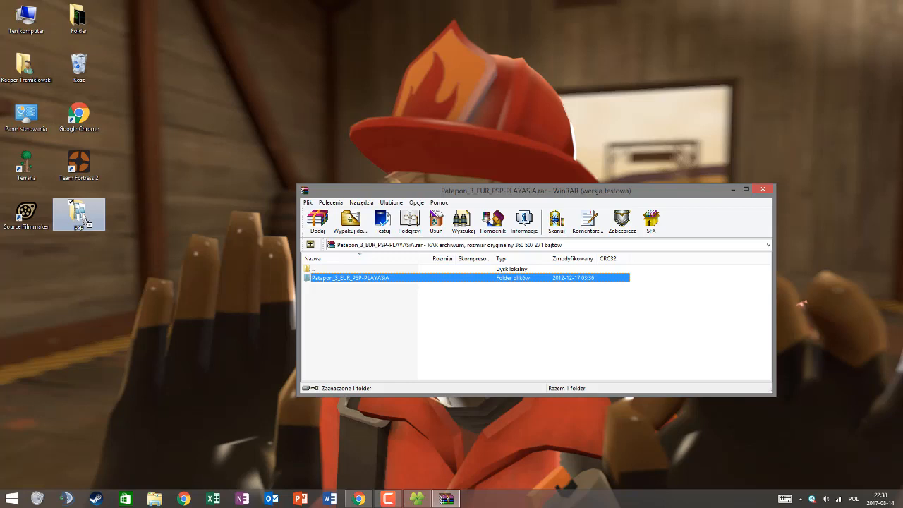
click(351, 221)
text(rom)
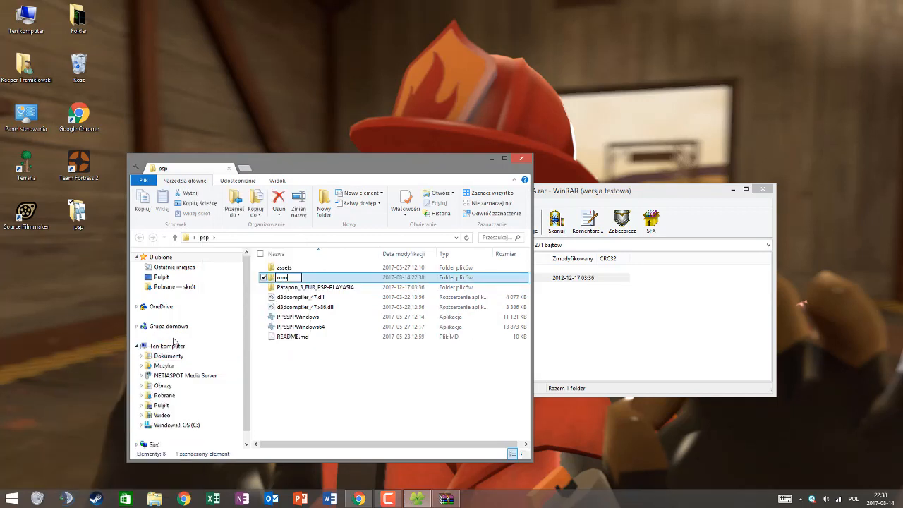
- Move the Patapon 3 folder into rom and extract the pa-tapon3 rar parts there
drag(287, 276, 300, 287)
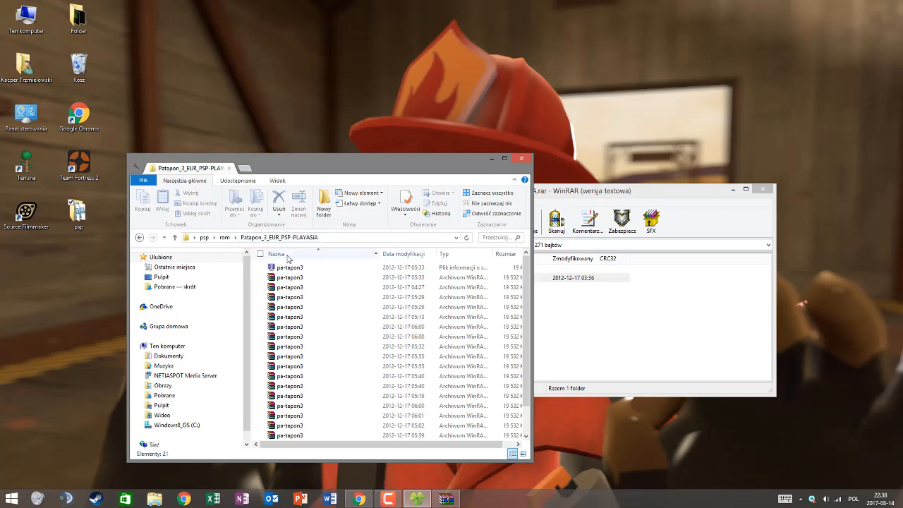
click(289, 276)
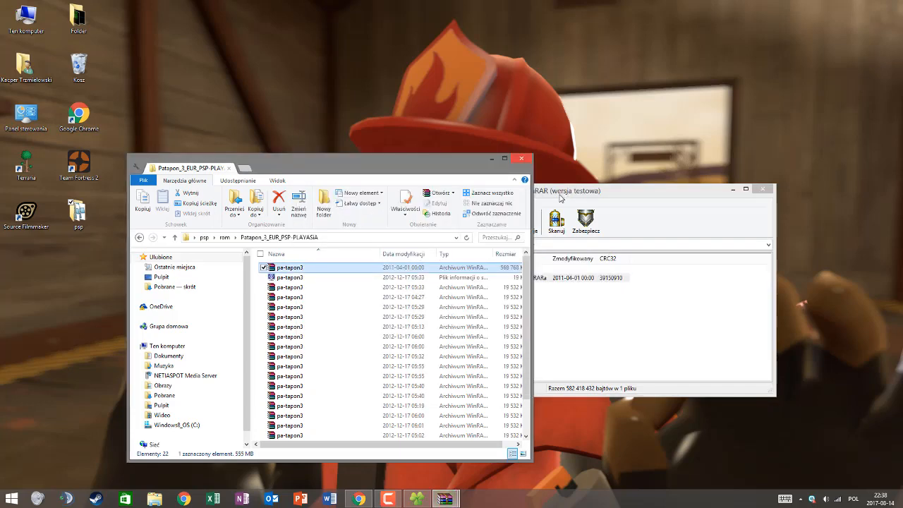
mouse_move(560, 197)
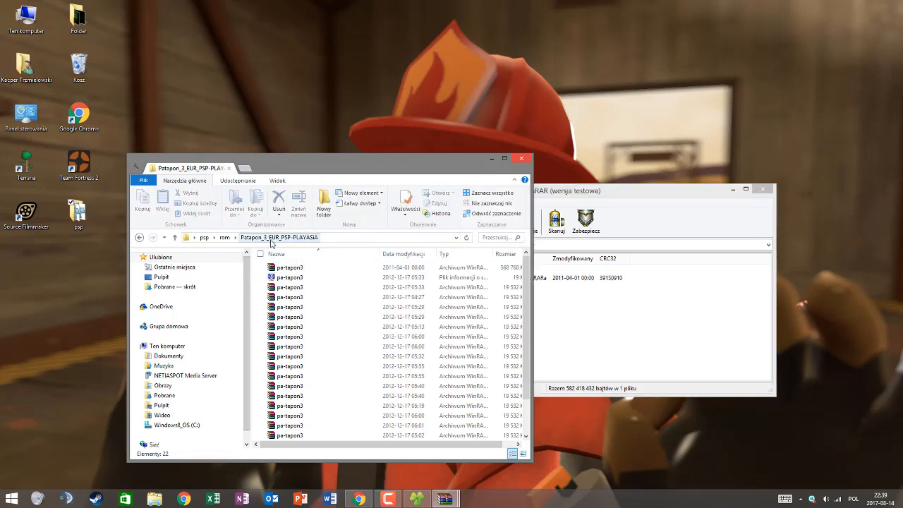
- Return to the psp folder and launch PPSSPPWindows64
click(224, 237)
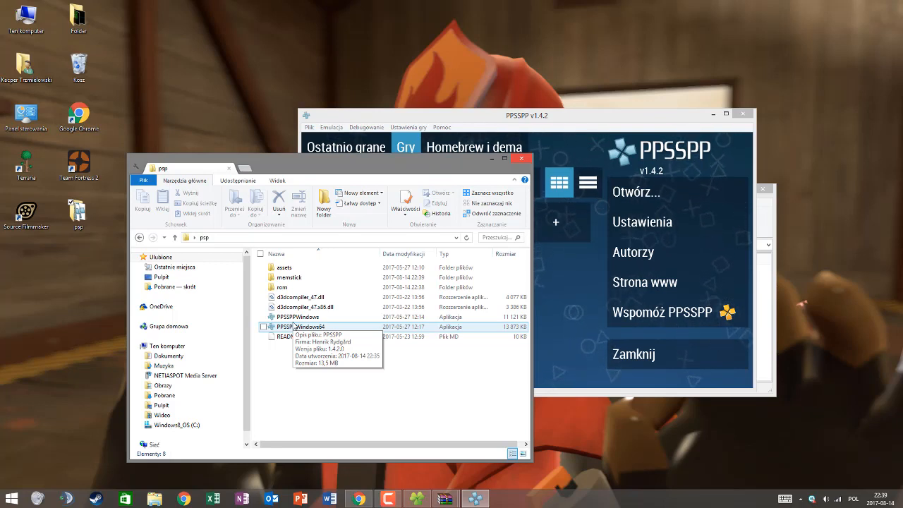
click(298, 317)
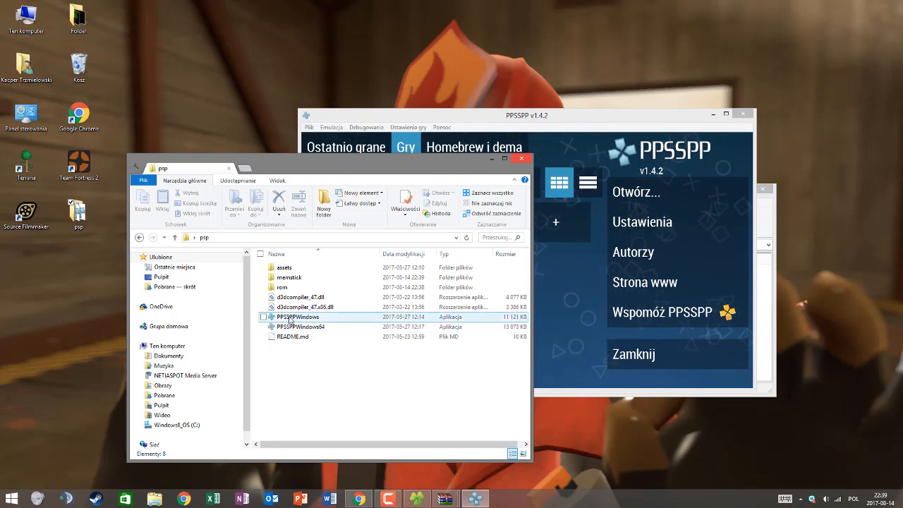
click(291, 336)
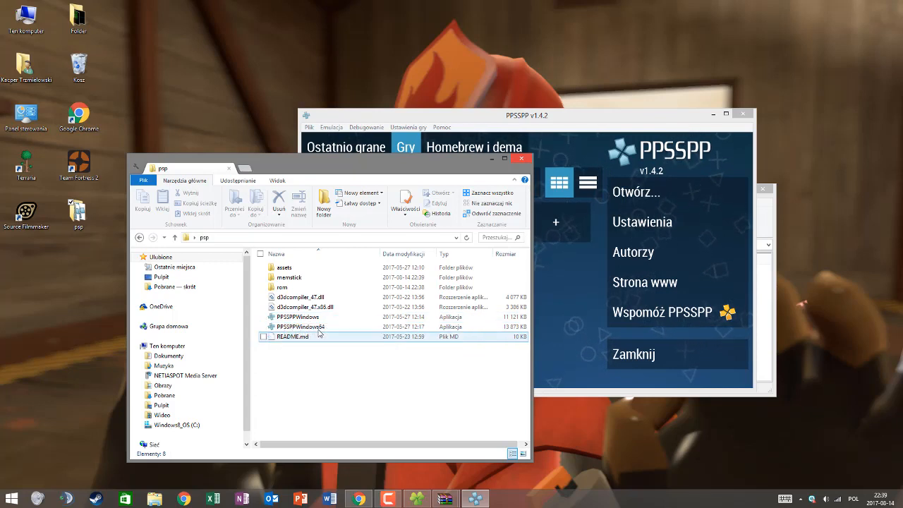
click(299, 326)
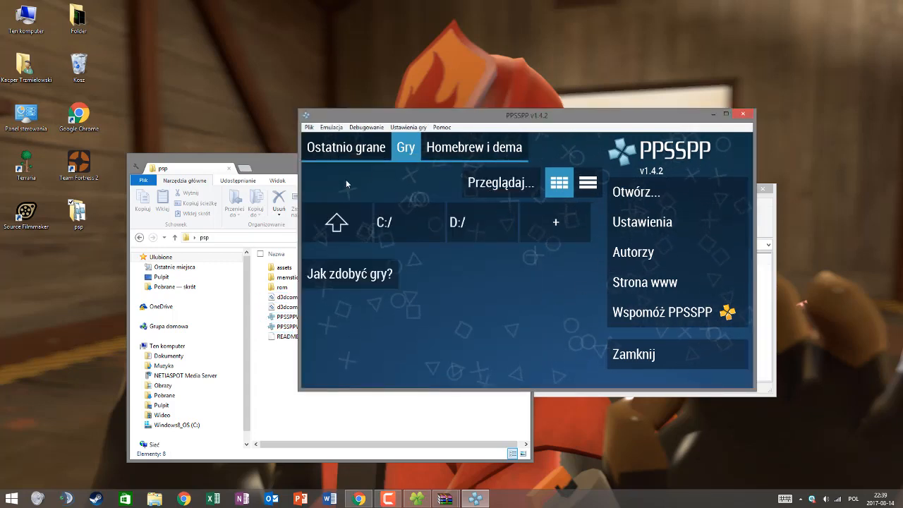
- Browse to psp > rom > Patapon_3_EUR_PSP-PLAYASiA as PPSSPP's games folder
click(501, 182)
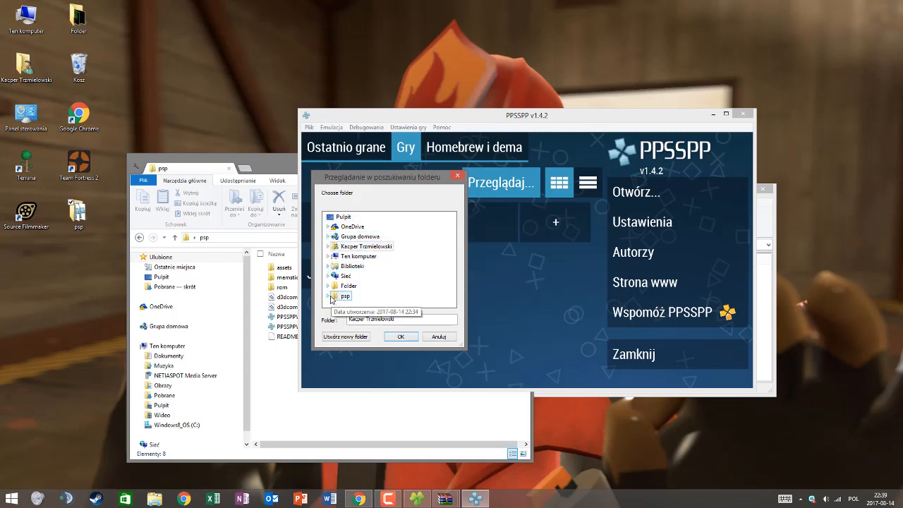
click(328, 267)
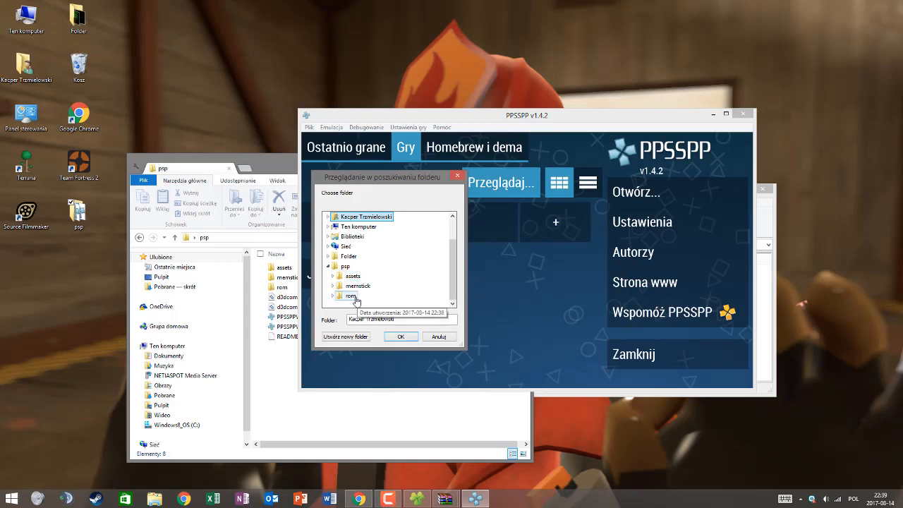
click(350, 296)
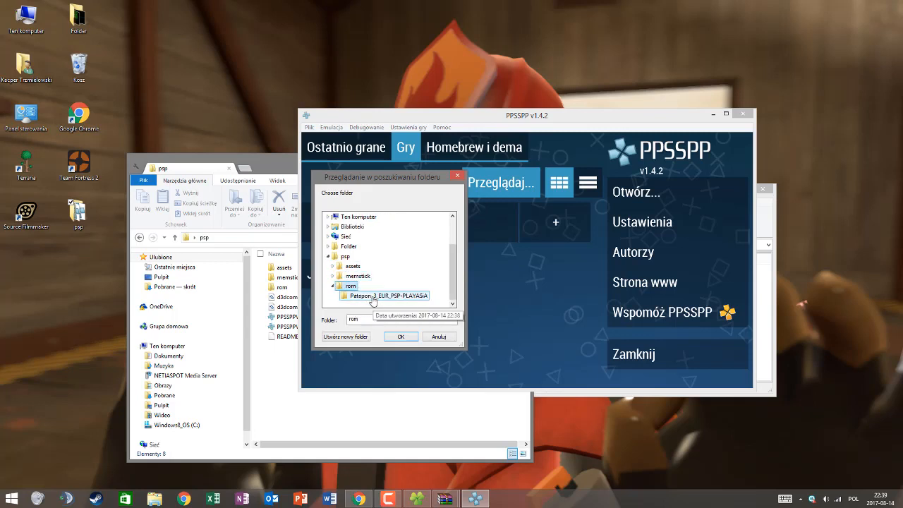
click(401, 336)
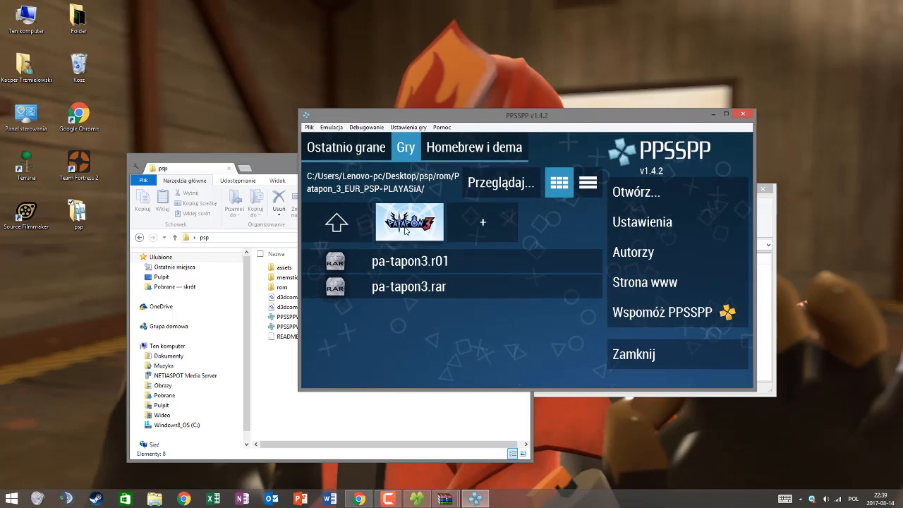
double_click(410, 222)
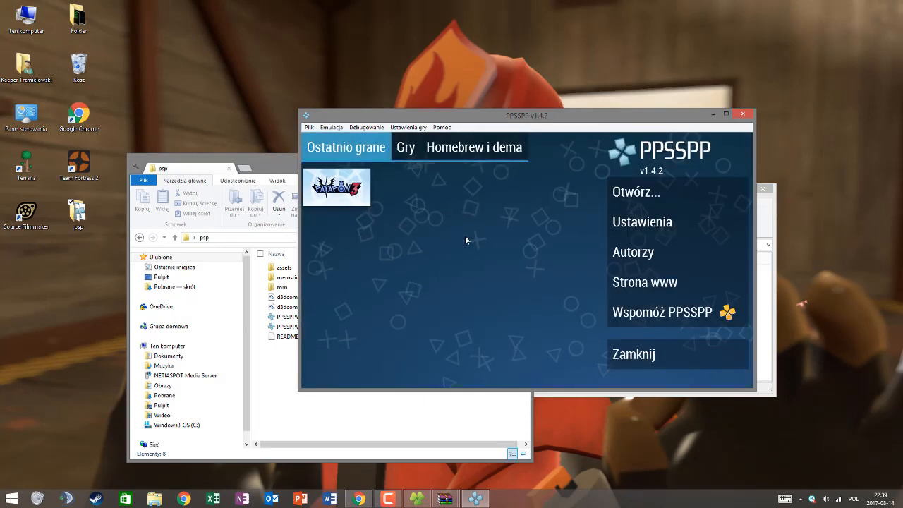
mouse_move(441, 203)
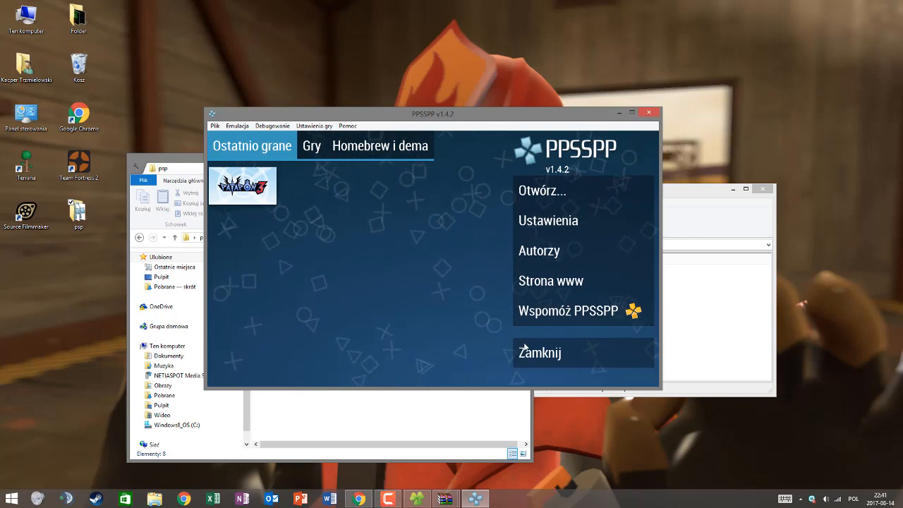
mouse_move(491, 332)
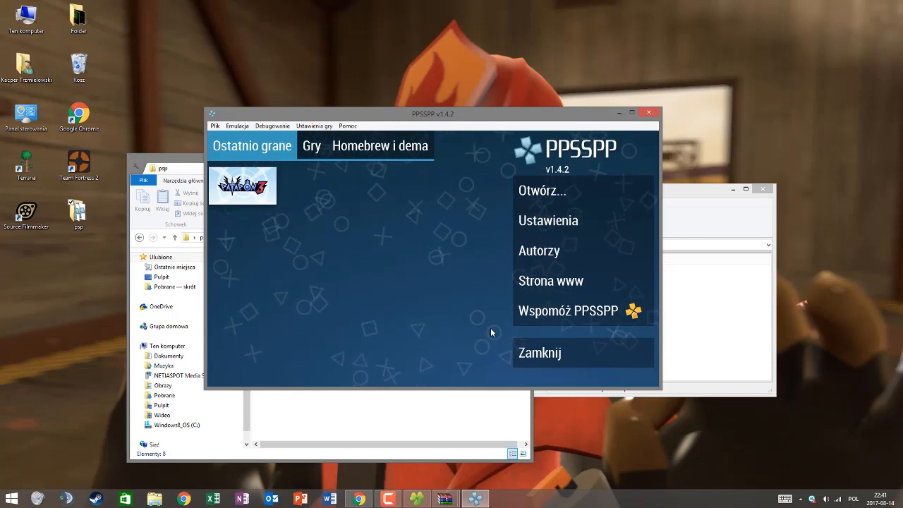